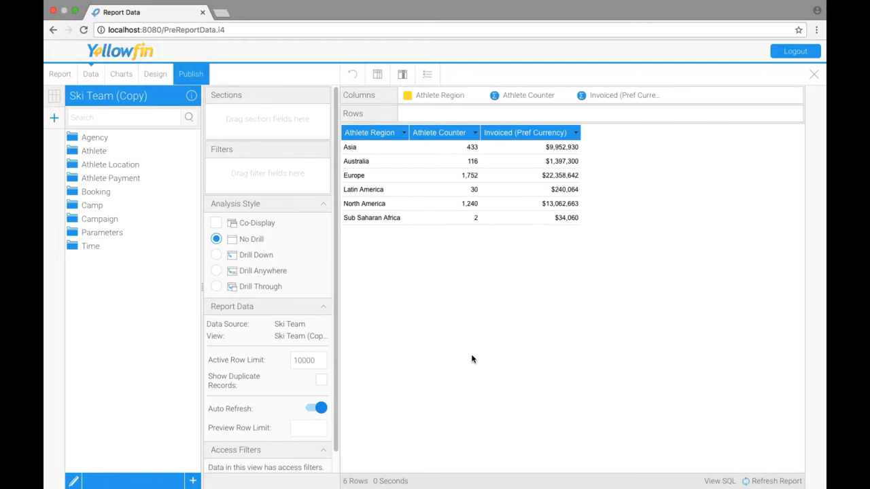
mouse_move(430, 347)
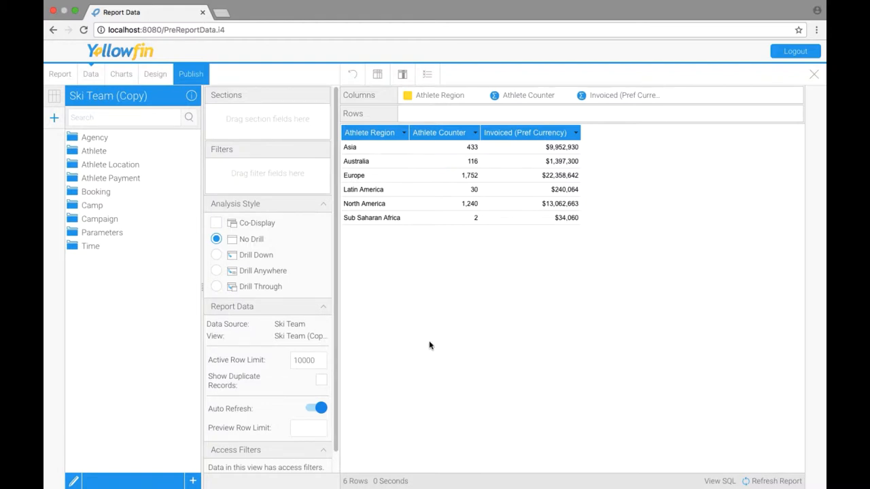
mouse_move(510, 175)
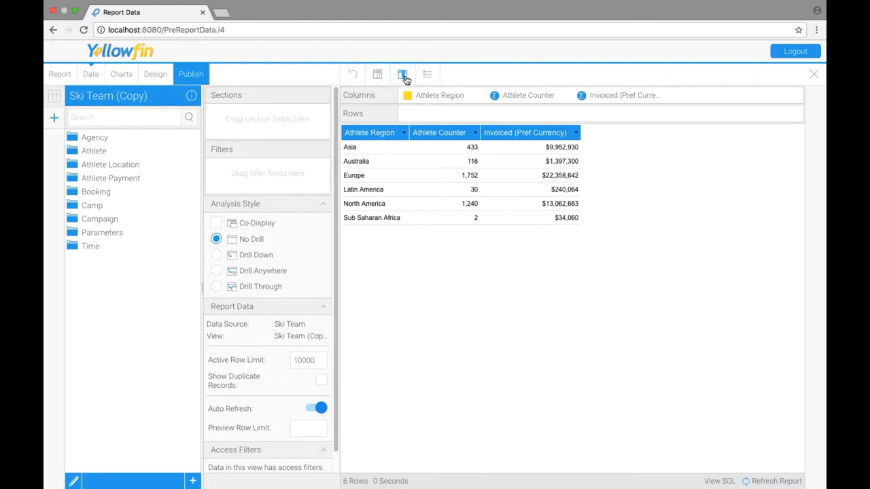
Step: Look through the column formatting settings and the Athlete Counter column options without changes
left_click(402, 73)
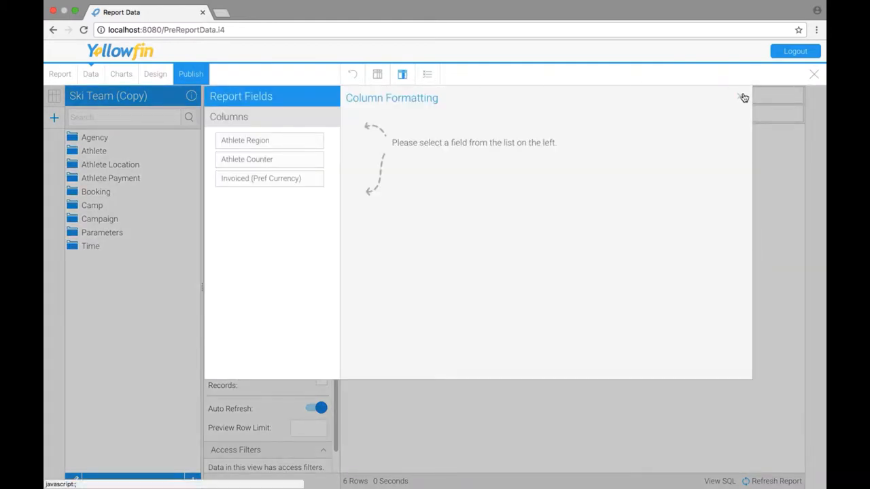
left_click(813, 73)
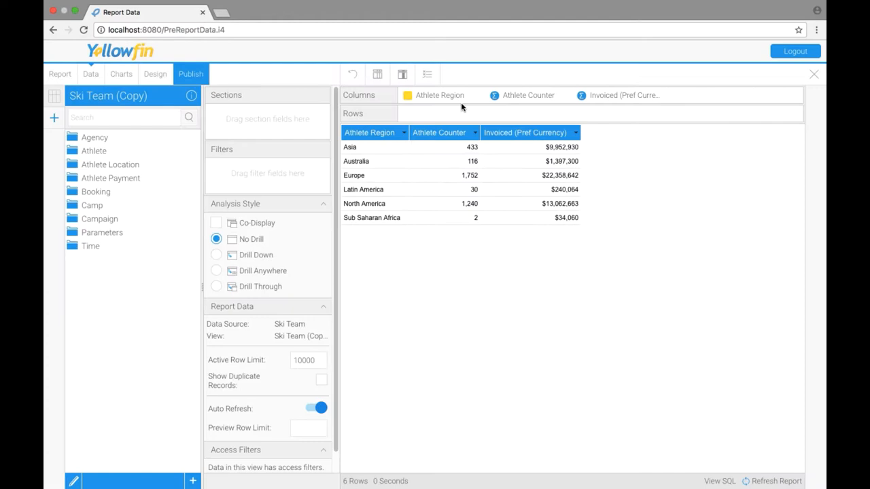
mouse_move(597, 140)
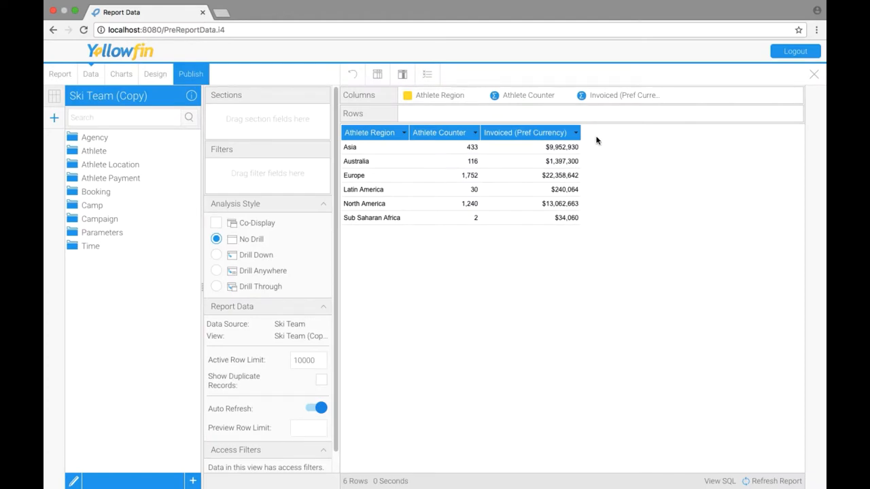
left_click(575, 134)
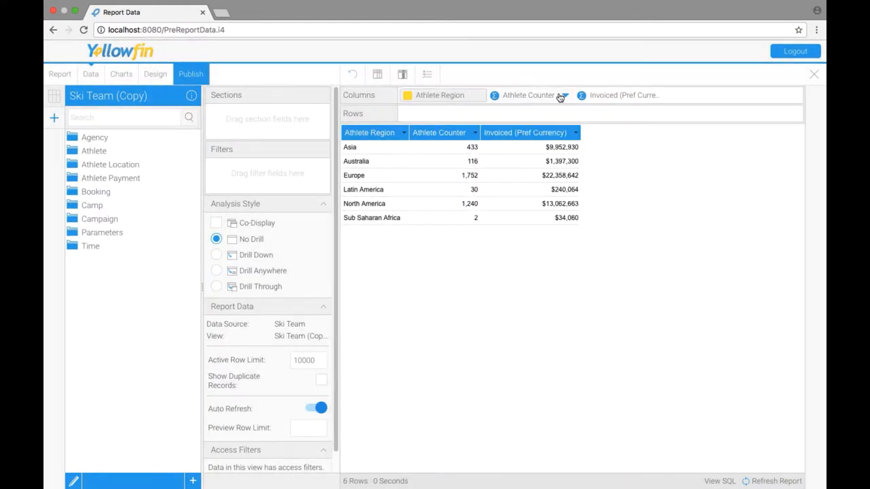
left_click(561, 95)
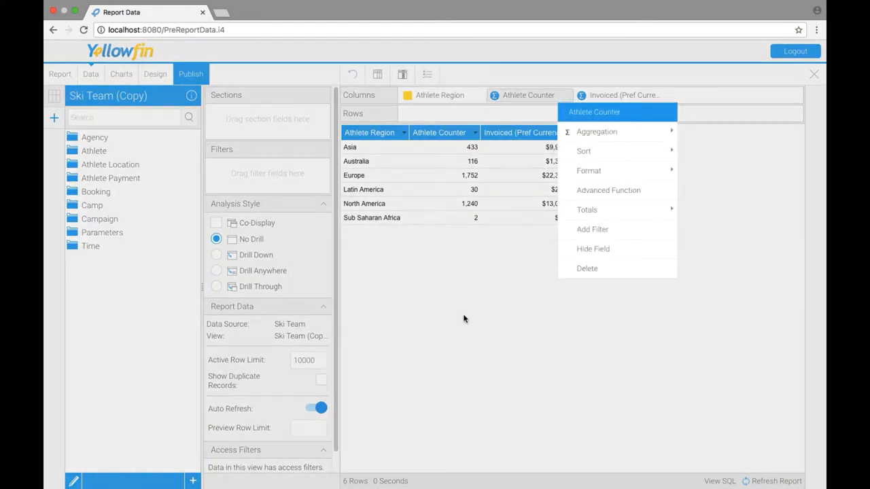
left_click(465, 318)
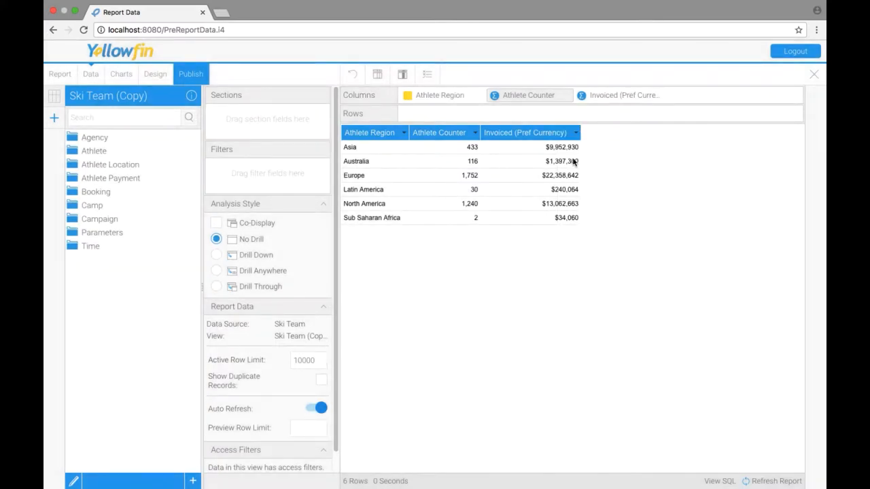
Step: Sort the Invoiced (Pref Currency) column descending so Europe comes first
left_click(576, 133)
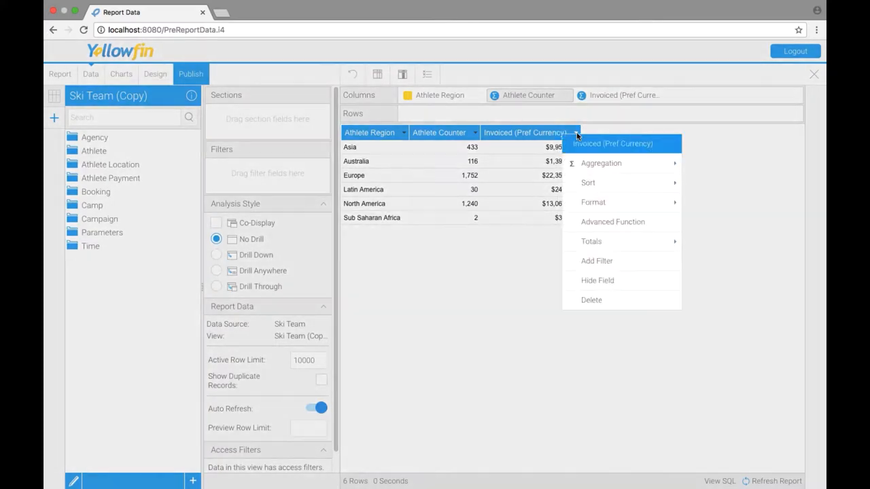
mouse_move(587, 182)
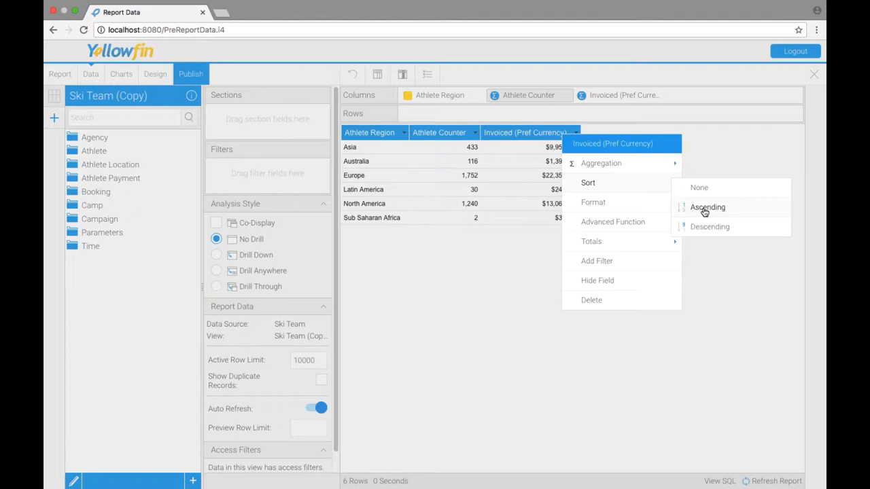
mouse_move(710, 226)
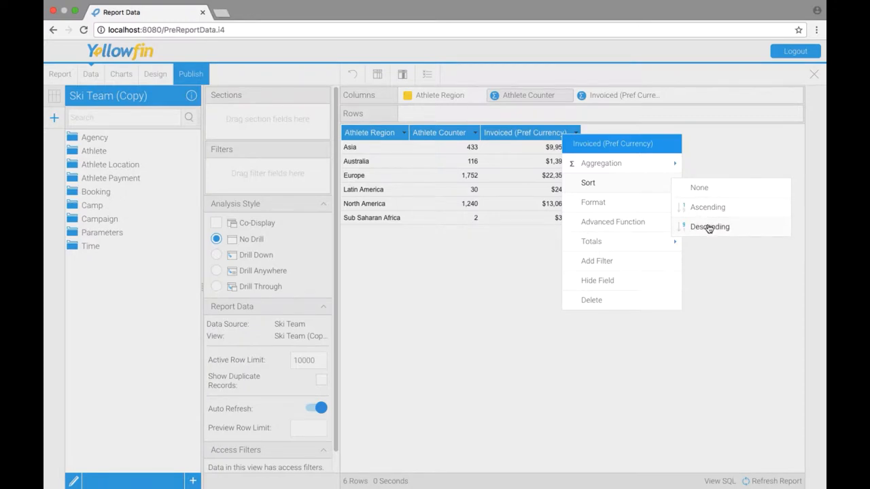
left_click(709, 225)
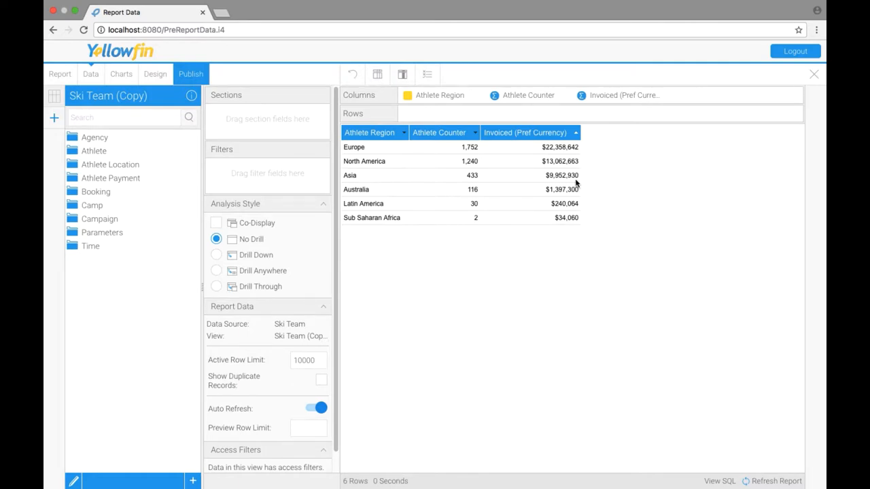
mouse_move(541, 147)
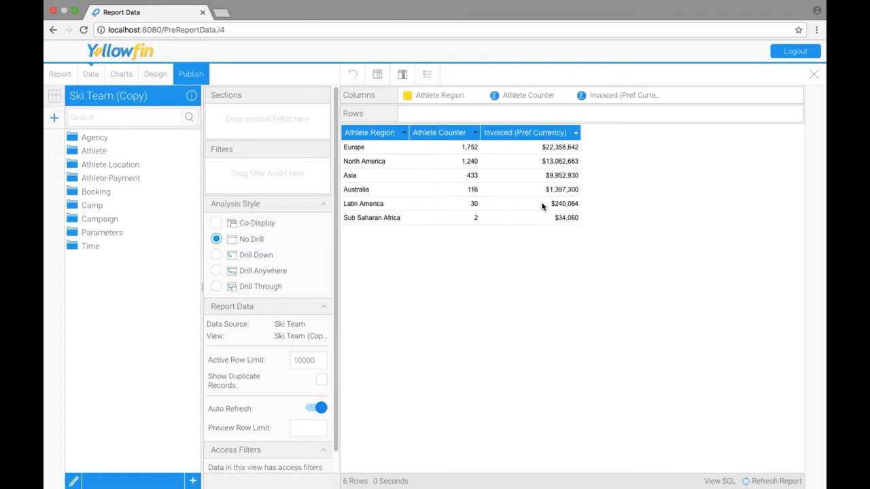
Step: Add a Sum total of $47,045,659 beneath the Invoiced (Pref Currency) column
left_click(576, 133)
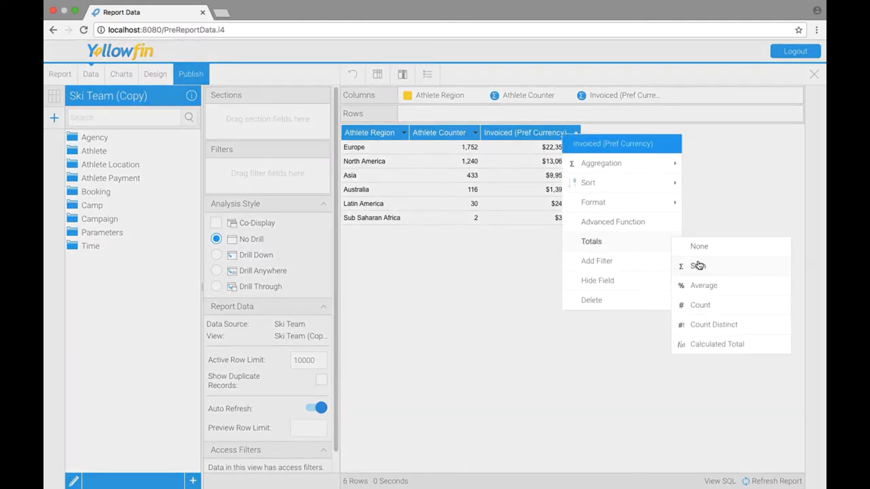
left_click(697, 265)
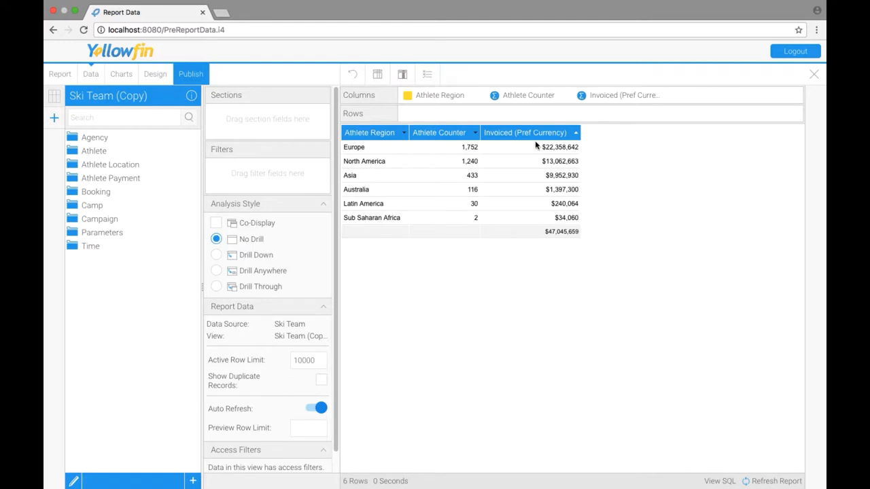
mouse_move(527, 236)
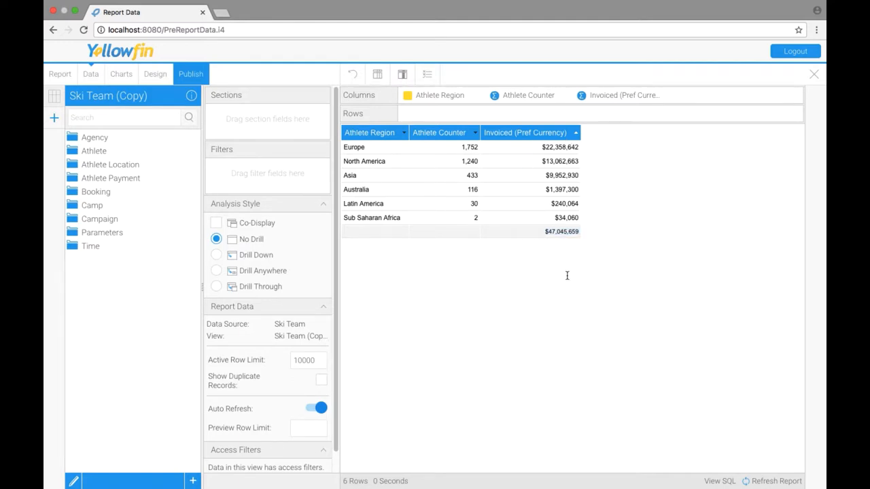
left_click(576, 134)
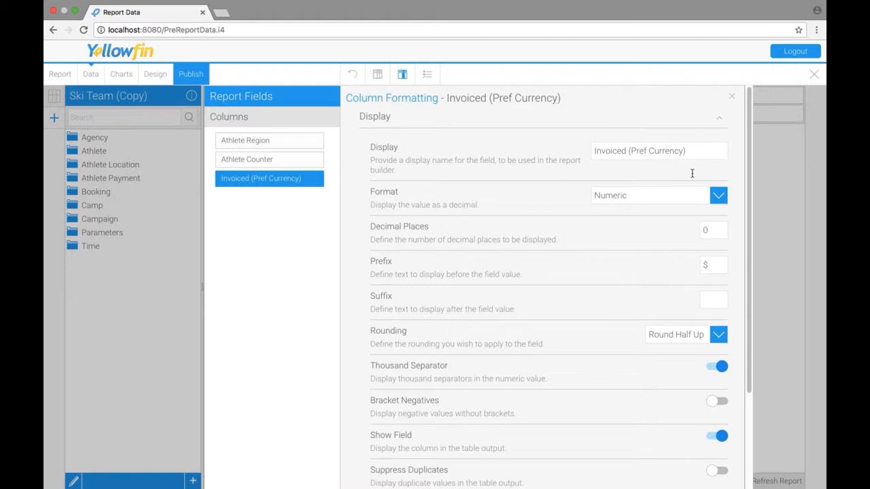
mouse_move(601, 265)
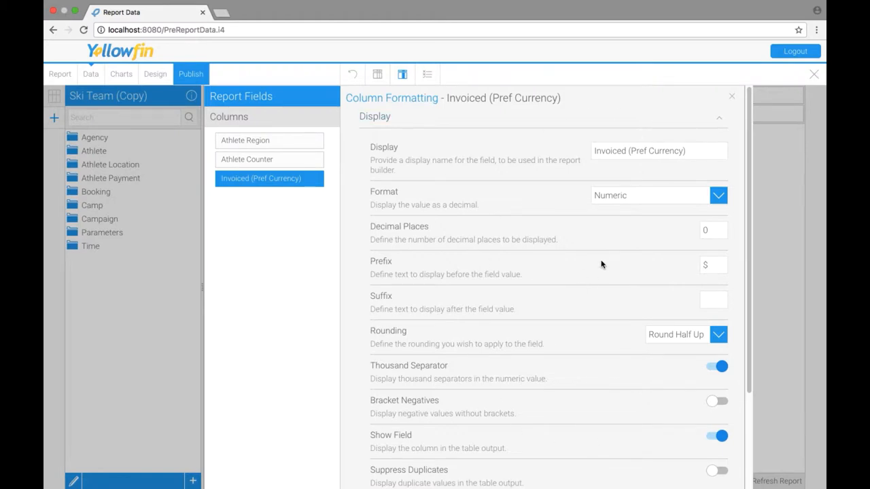
Step: Change the invoiced column's Display name to 'Invoiced Amount'
left_click(658, 150)
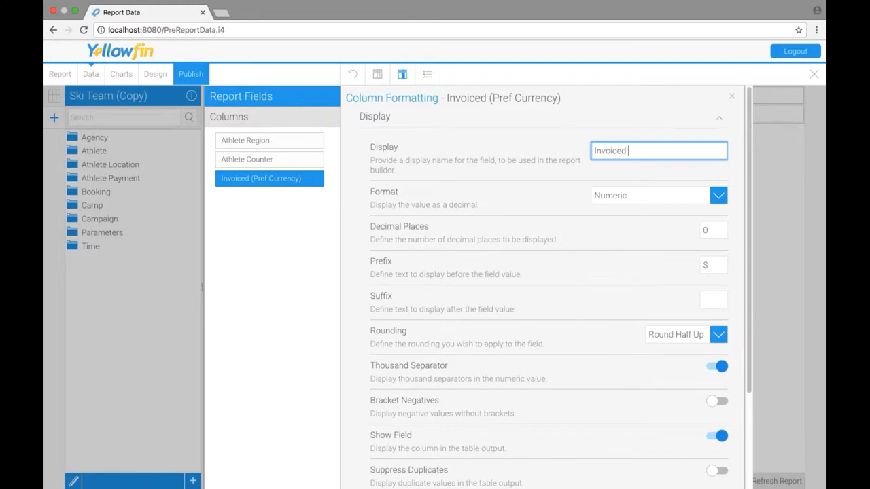
type("Amount")
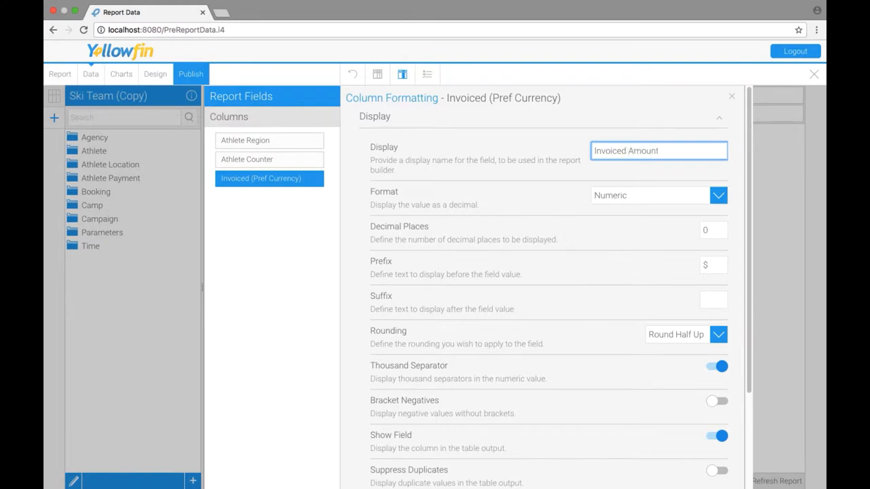
mouse_move(761, 152)
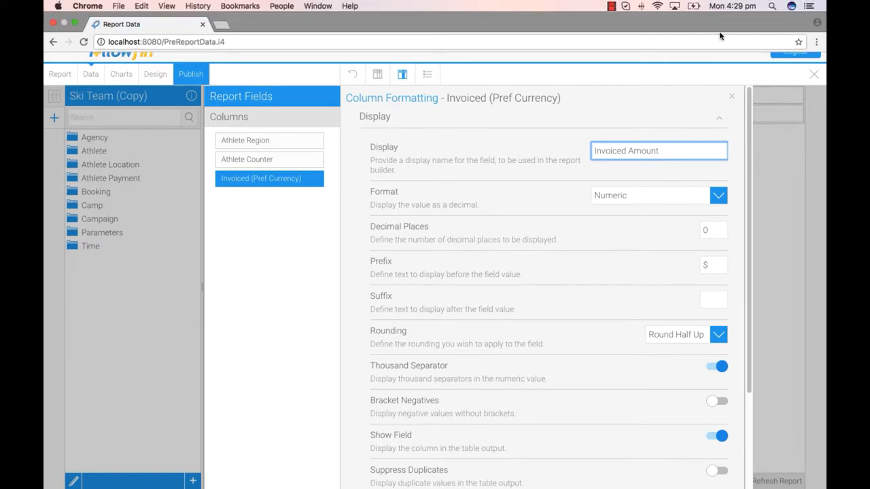
left_click(712, 263)
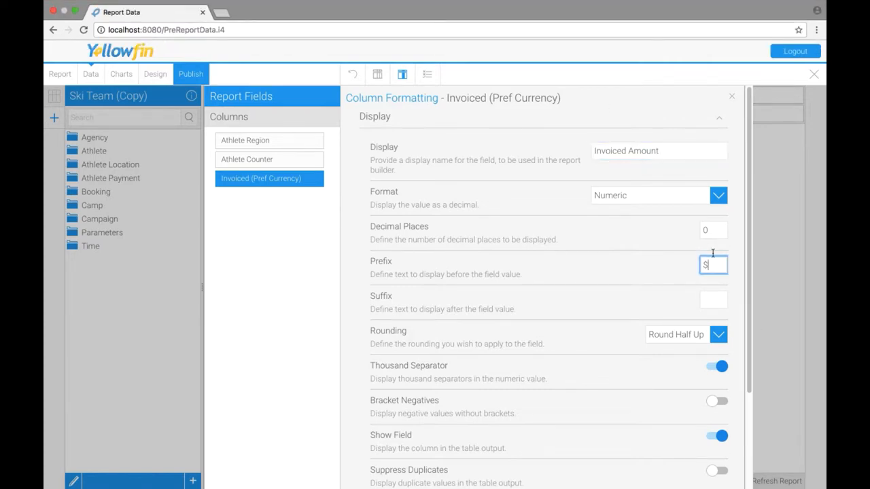
scroll("down", 3)
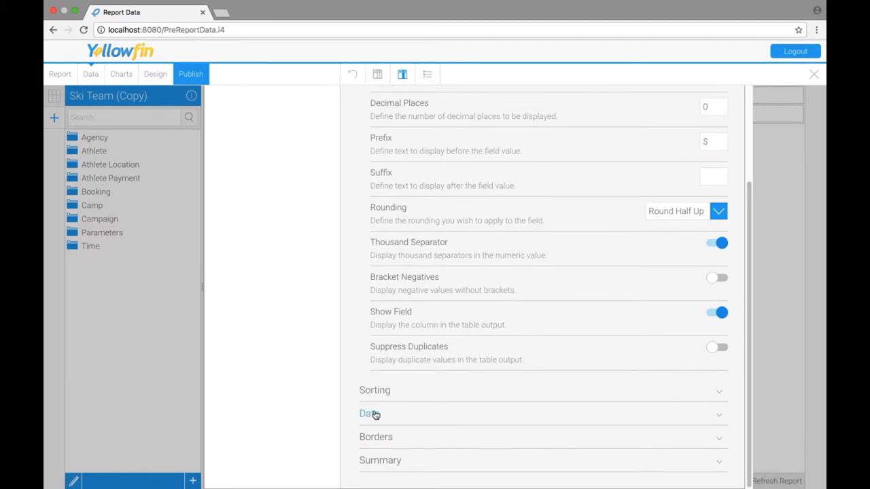
Step: Set the Invoiced Amount column's Data style to Custom with an orange background and return to the table
left_click(370, 413)
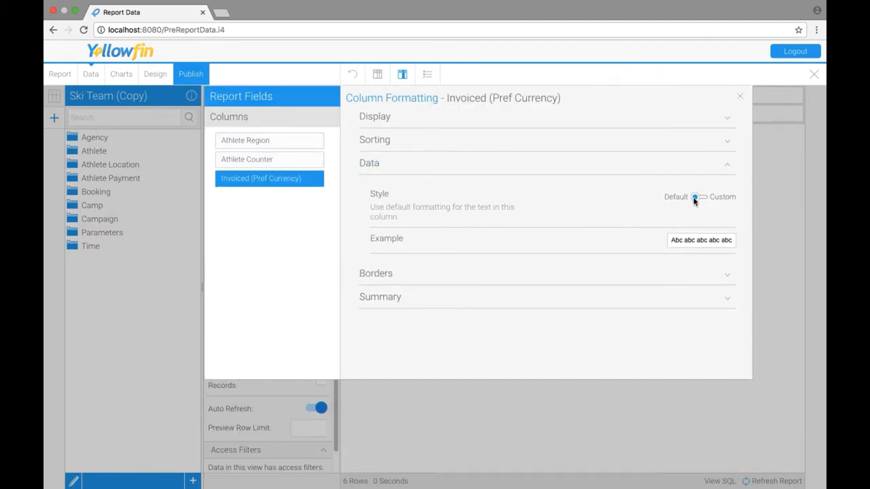
left_click(695, 196)
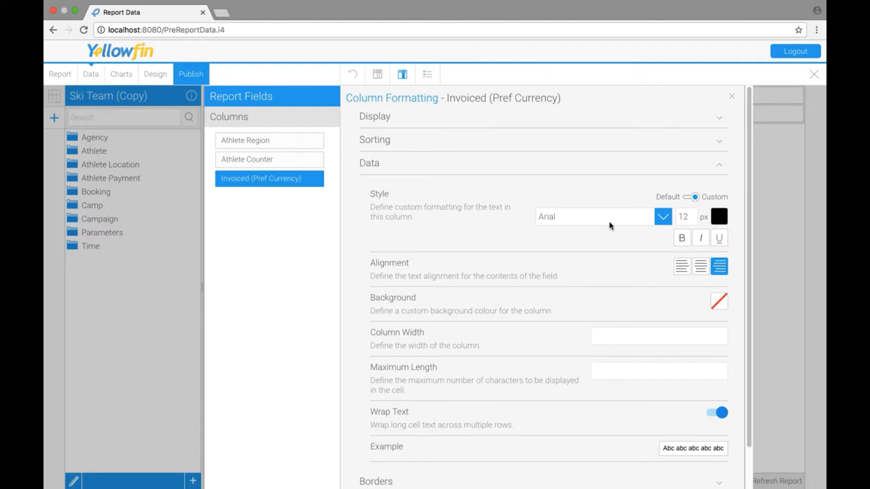
mouse_move(746, 225)
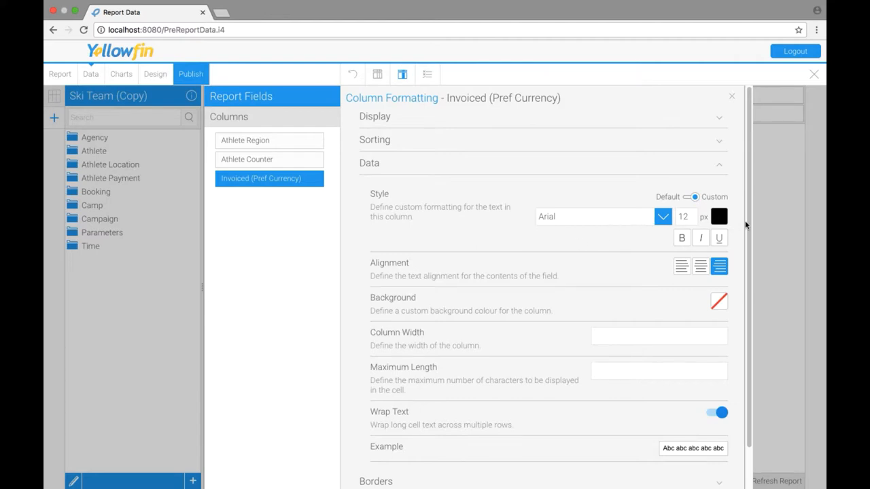
left_click(682, 216)
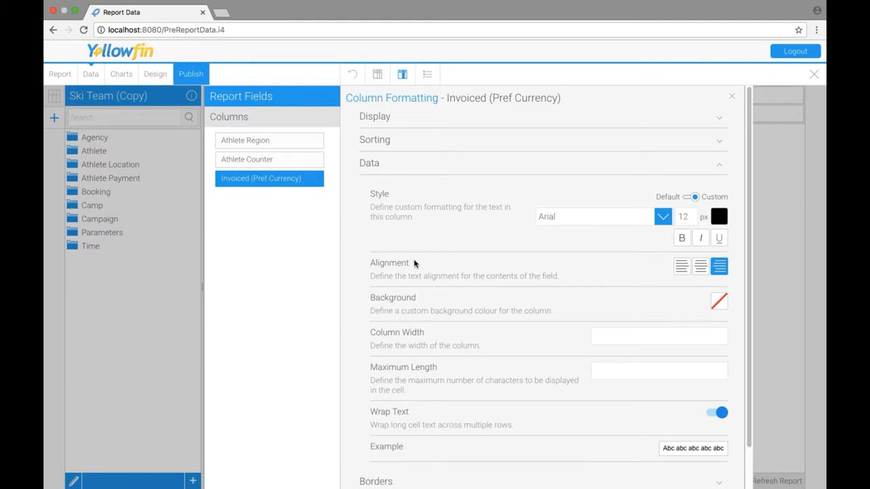
mouse_move(712, 284)
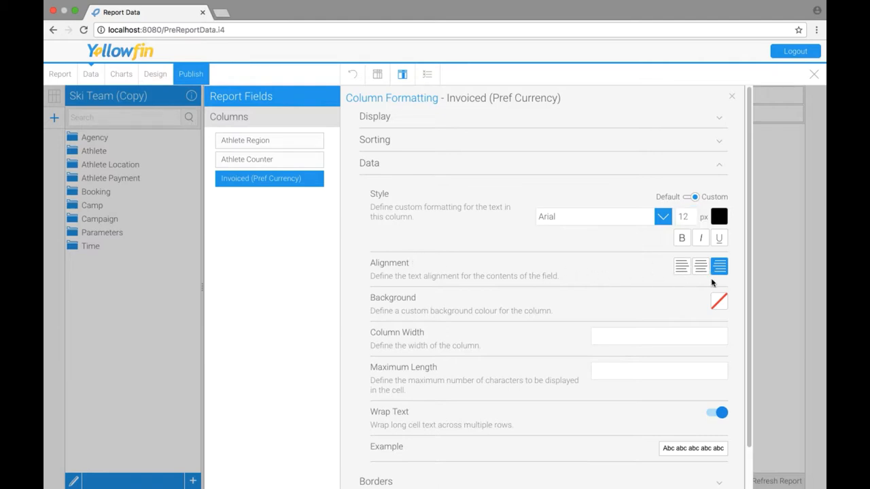
left_click(717, 302)
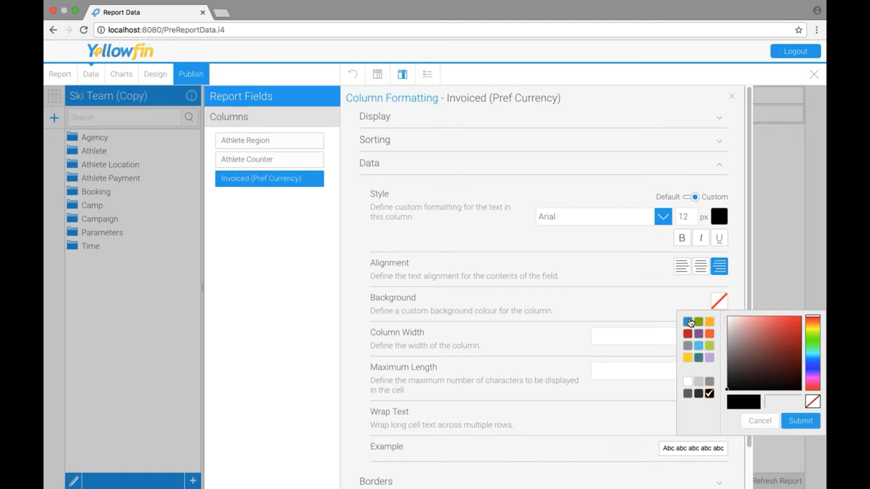
left_click(799, 421)
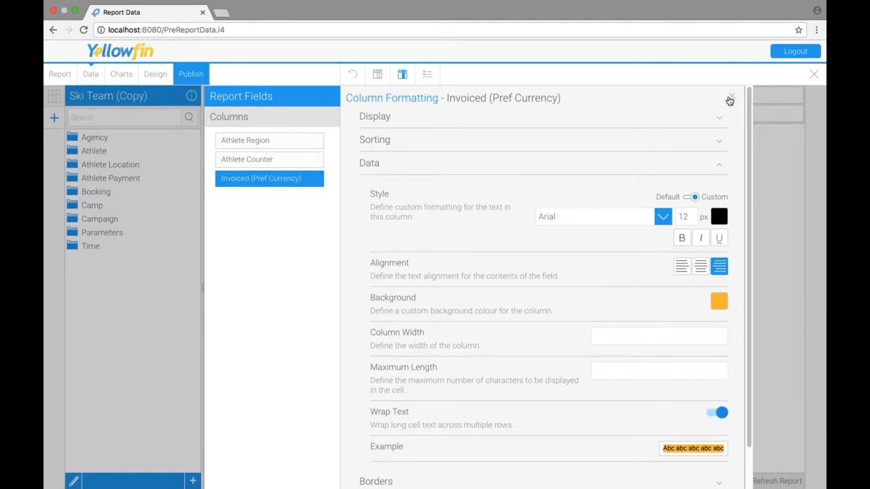
left_click(730, 97)
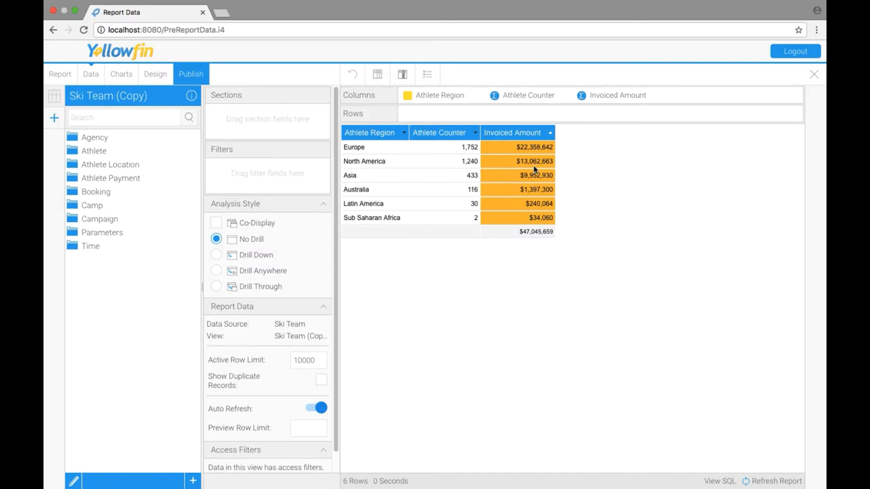
mouse_move(595, 254)
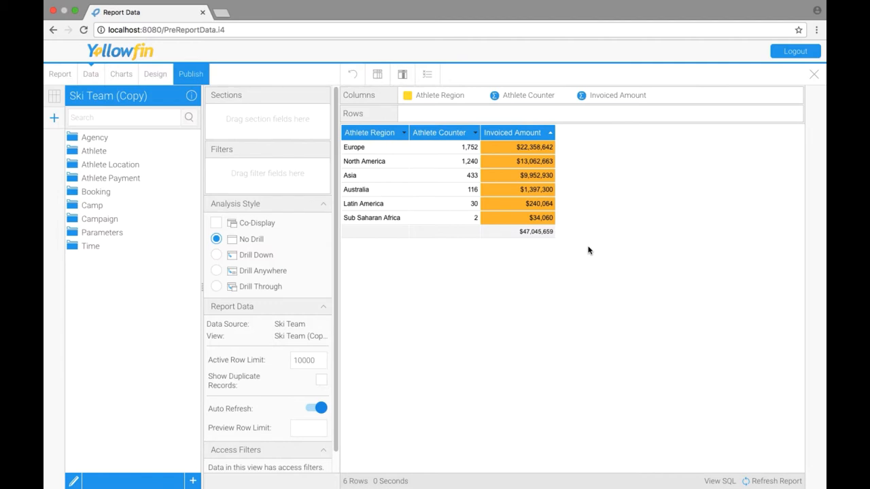
mouse_move(671, 125)
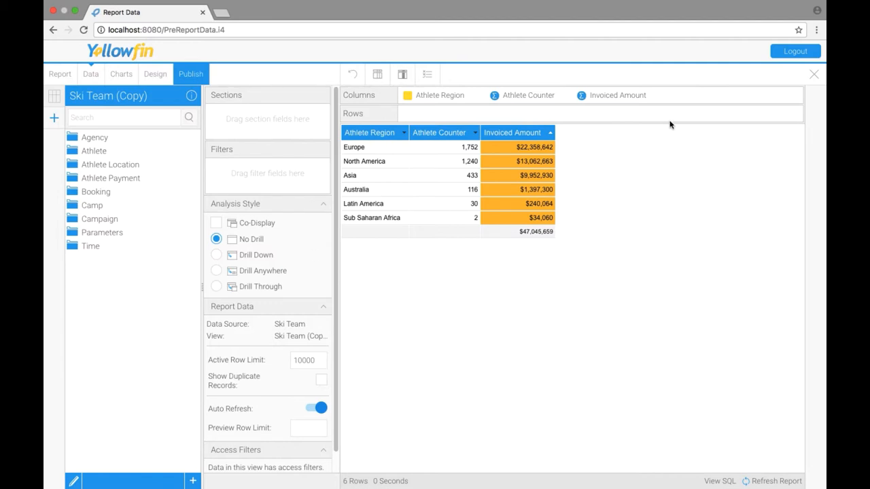
mouse_move(549, 269)
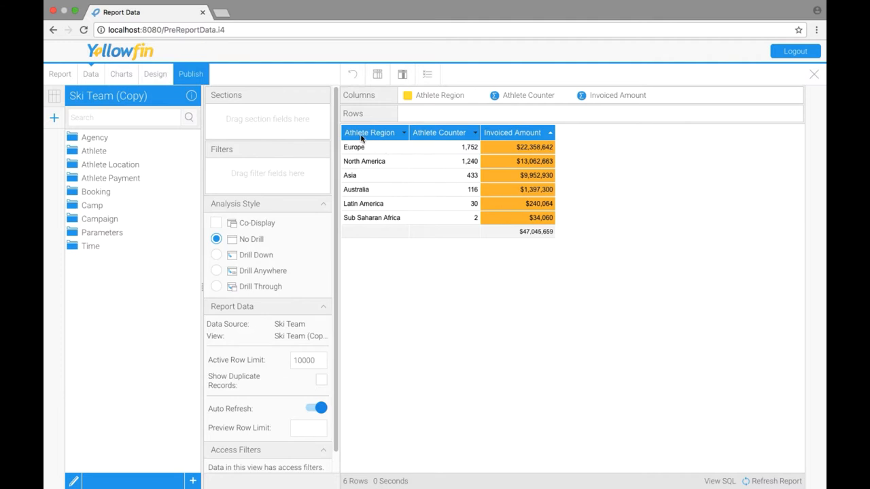
mouse_move(528, 137)
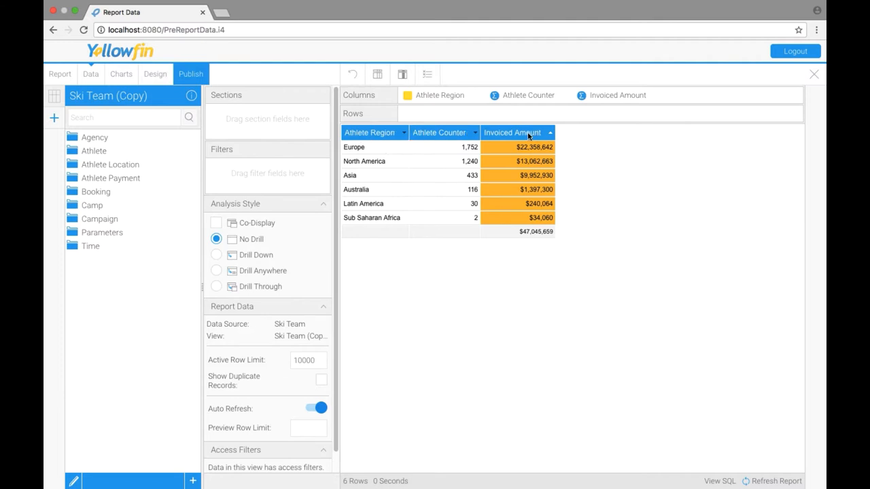
Step: In Report Formatting, set Column & Row Headings to Custom style with a purple background
left_click(378, 73)
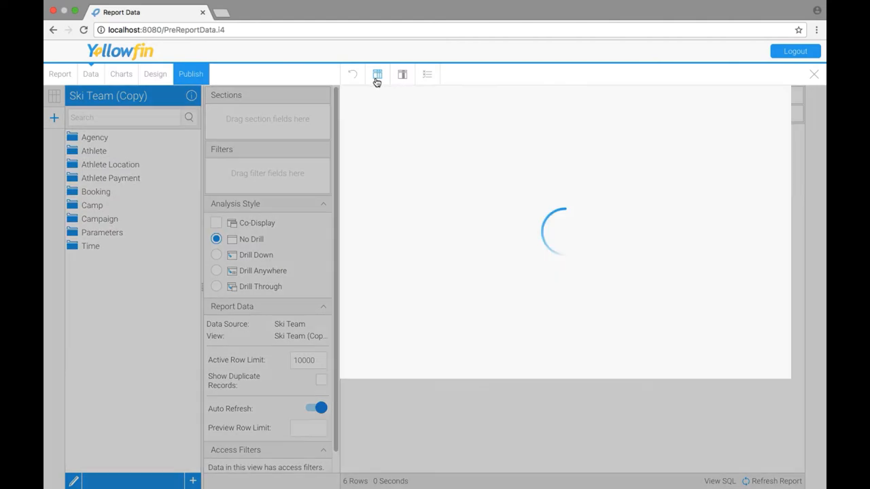
left_click(402, 73)
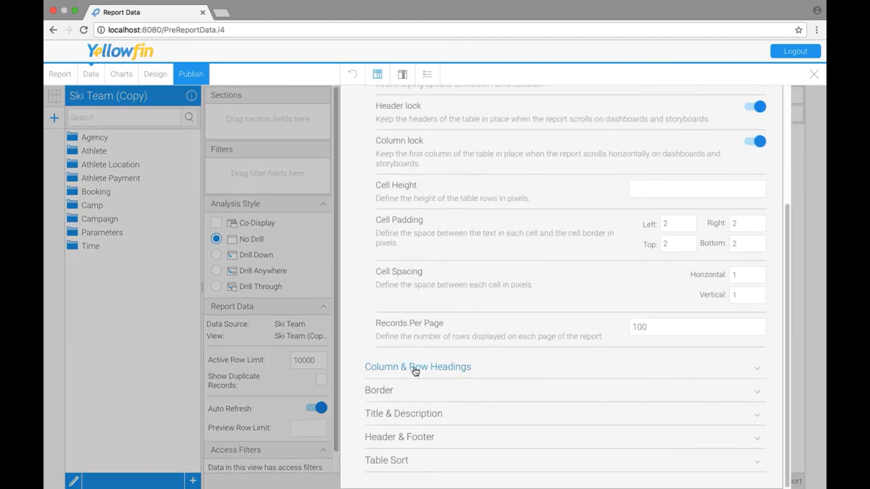
left_click(417, 367)
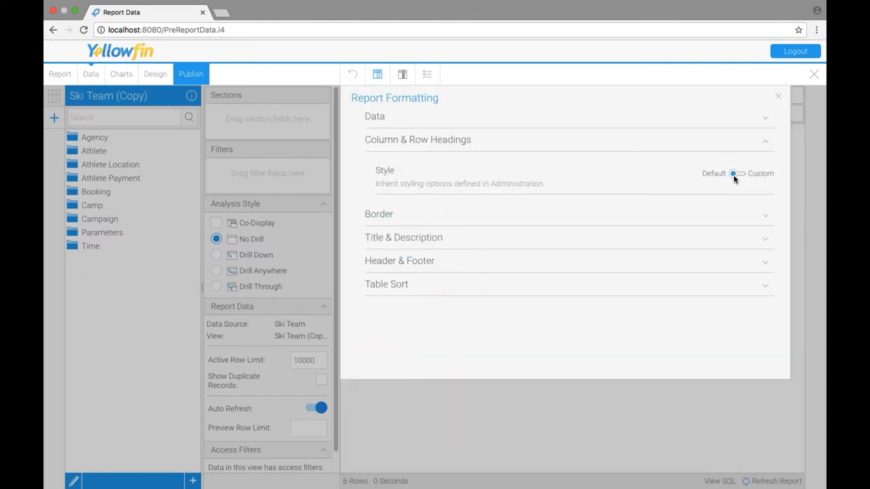
left_click(734, 174)
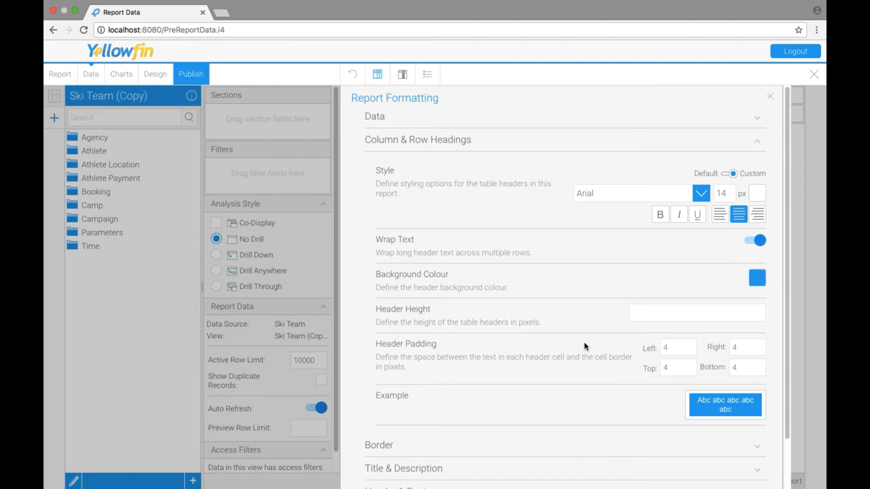
left_click(755, 277)
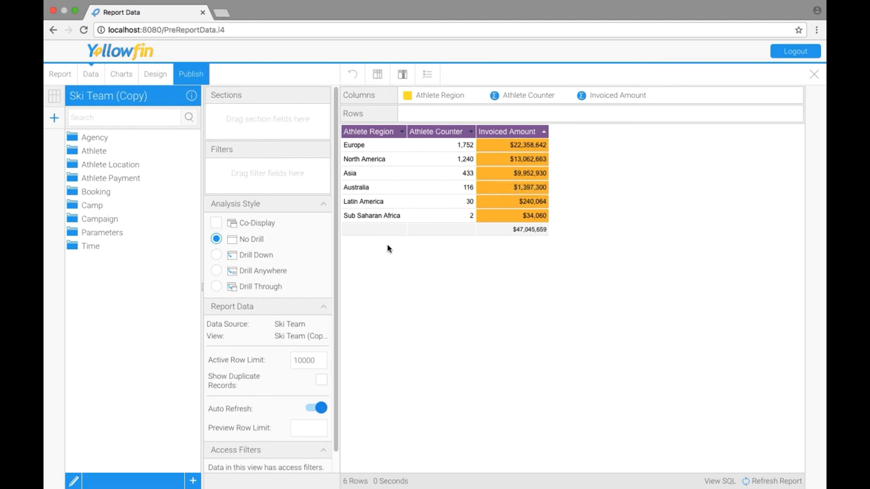
mouse_move(467, 188)
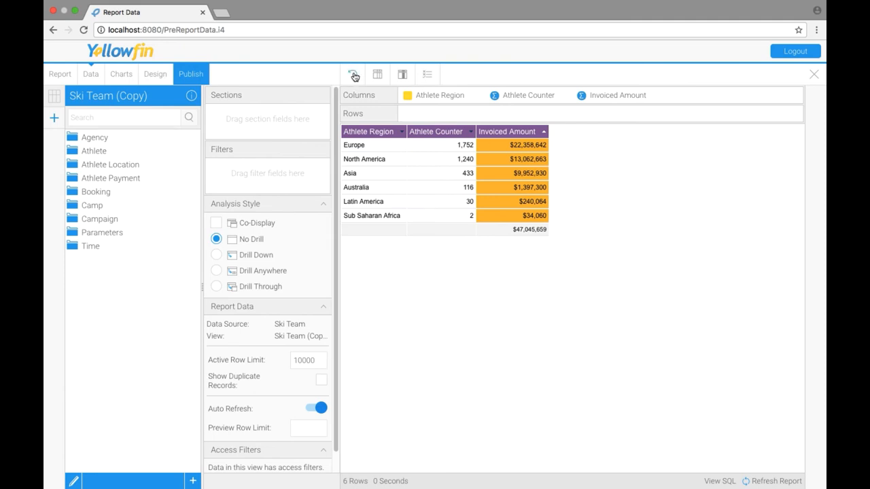
Step: Reset all report formatting and confirm, restoring the plain regional table
left_click(354, 74)
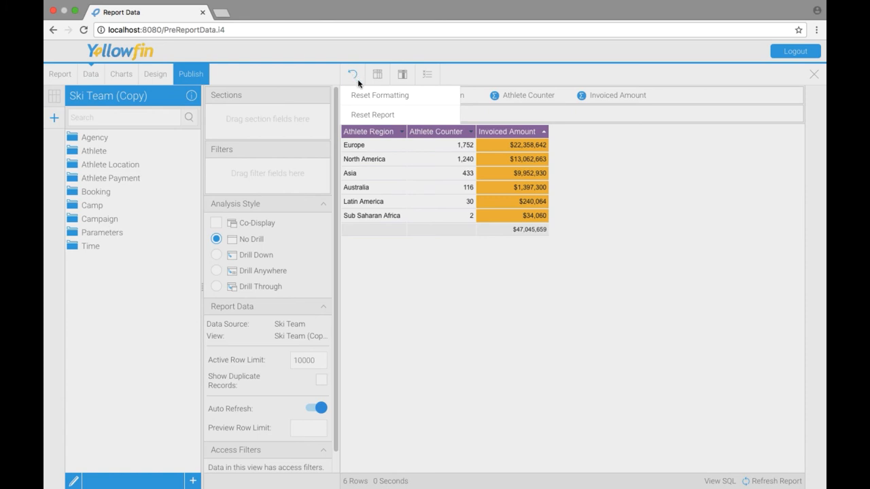
left_click(379, 95)
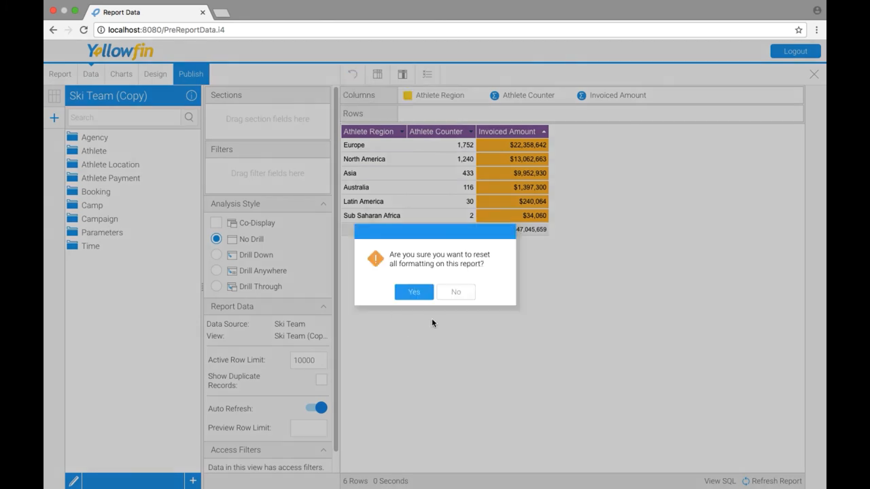
left_click(413, 291)
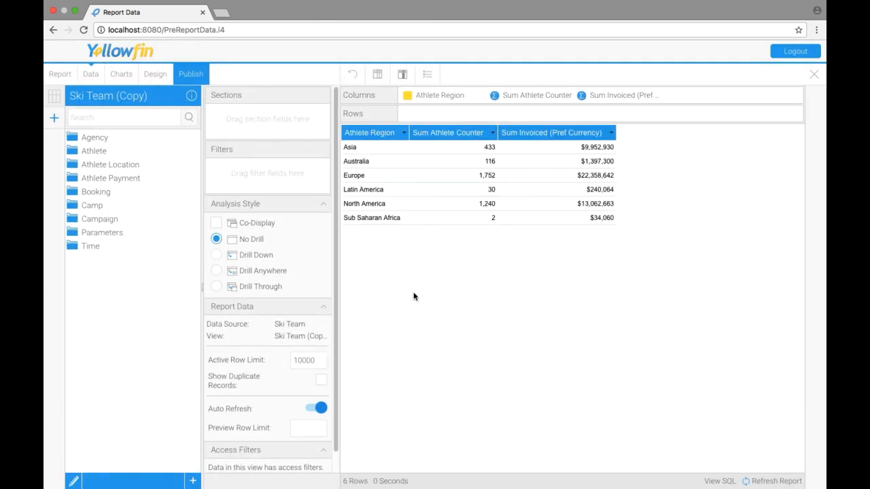